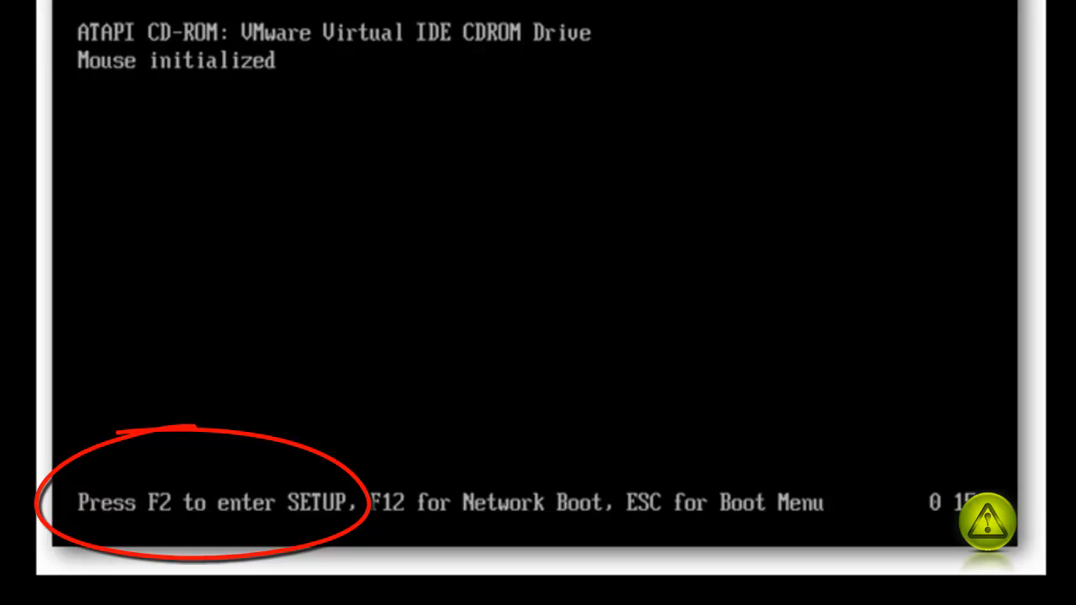
- Boot the virtual machine from the Windows XP installation CD
key("f2")
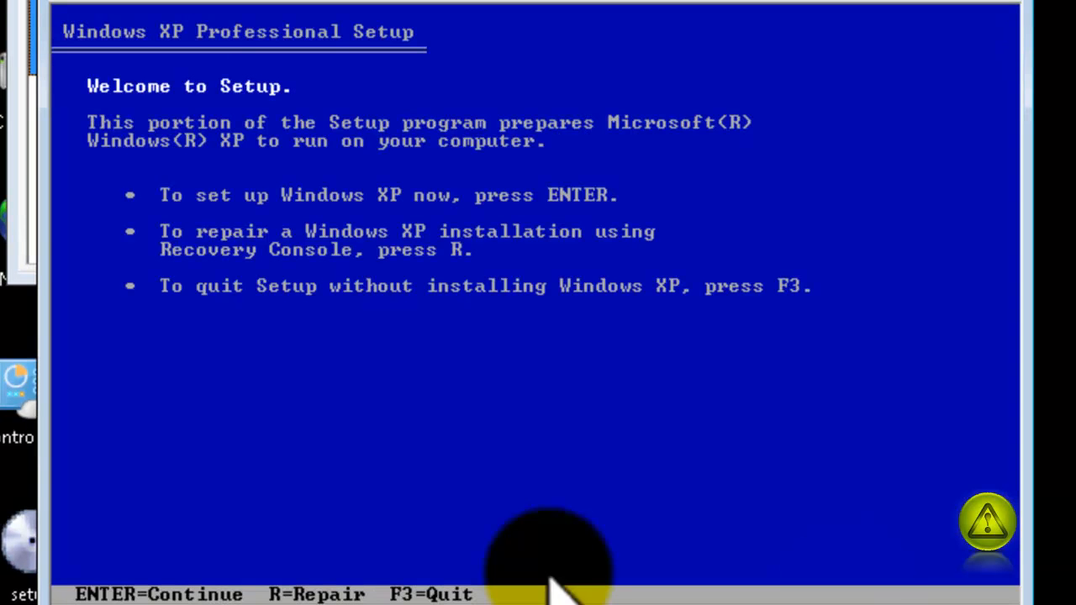
mouse_move(117, 261)
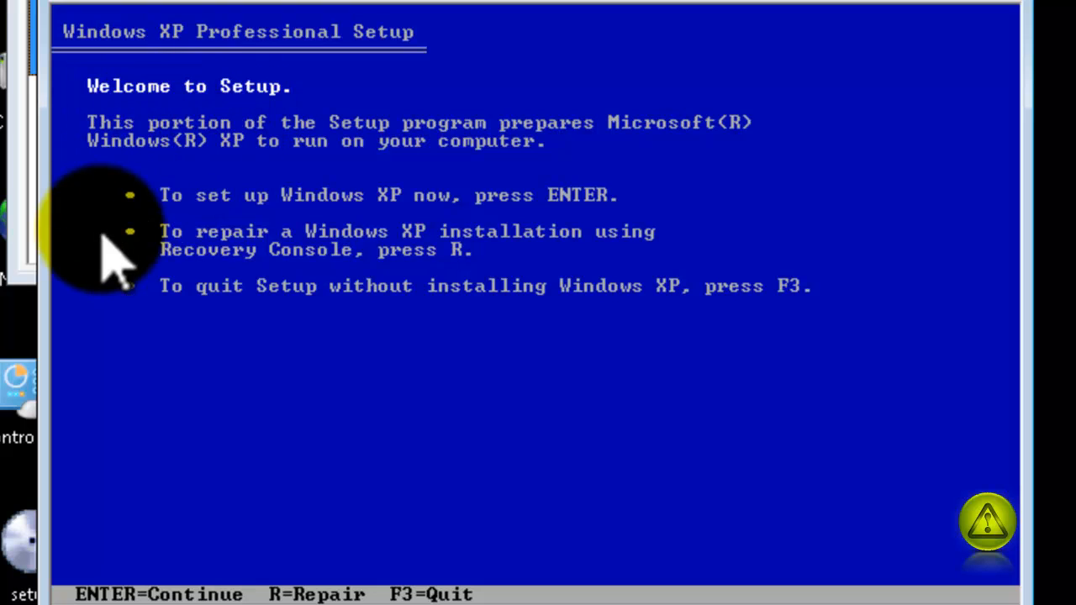
mouse_move(412, 244)
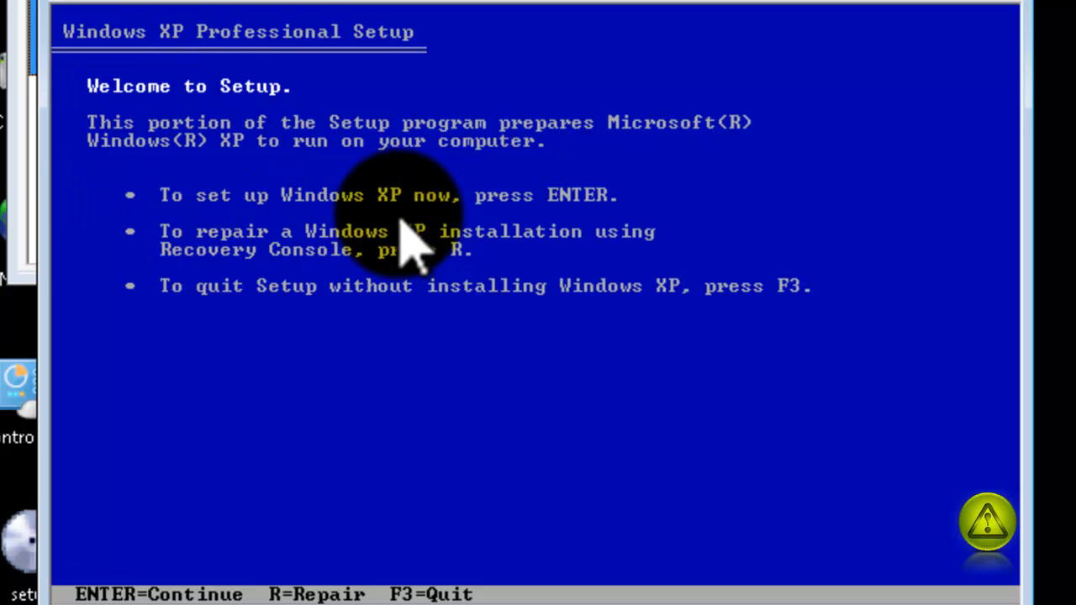
mouse_move(596, 244)
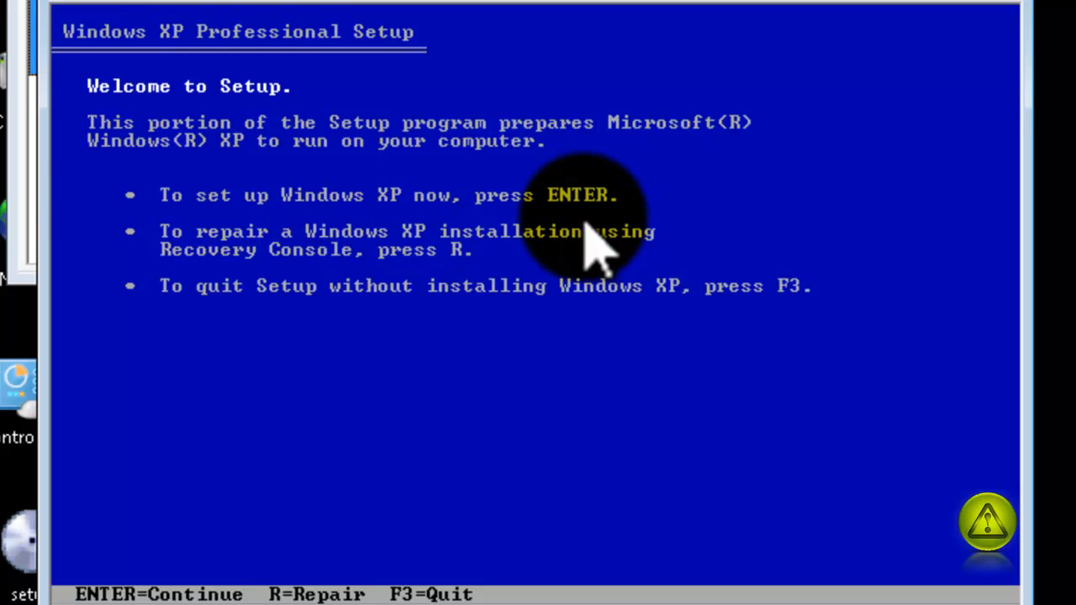
mouse_move(206, 290)
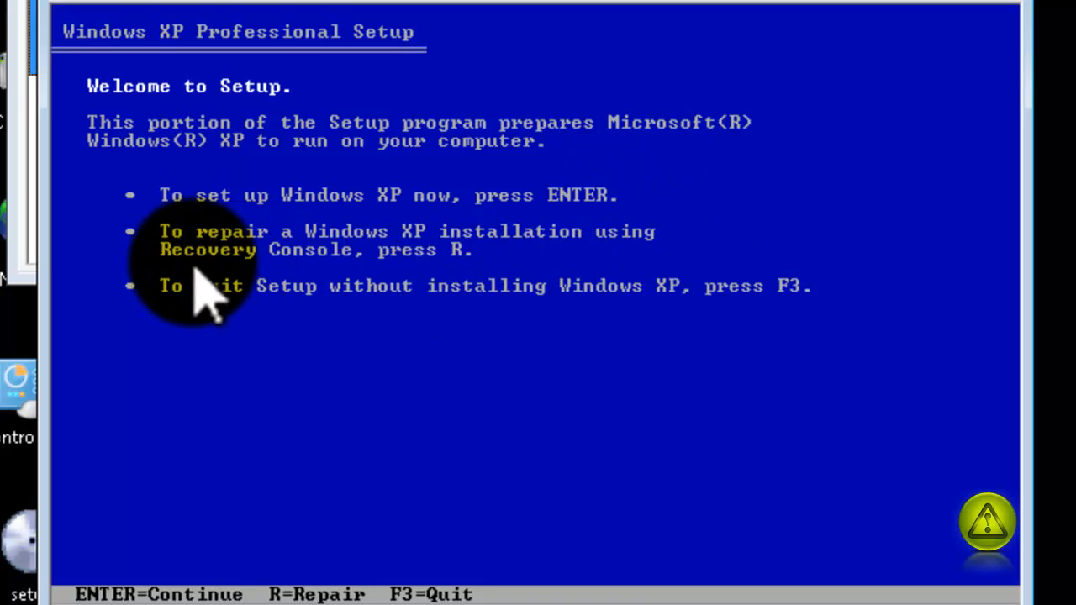
mouse_move(664, 235)
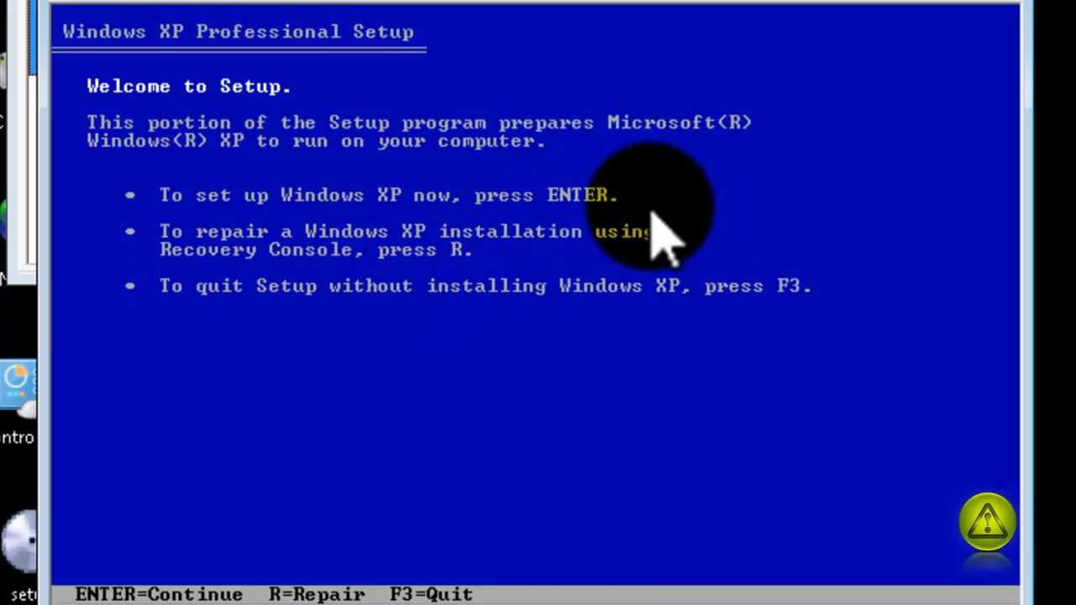
mouse_move(882, 244)
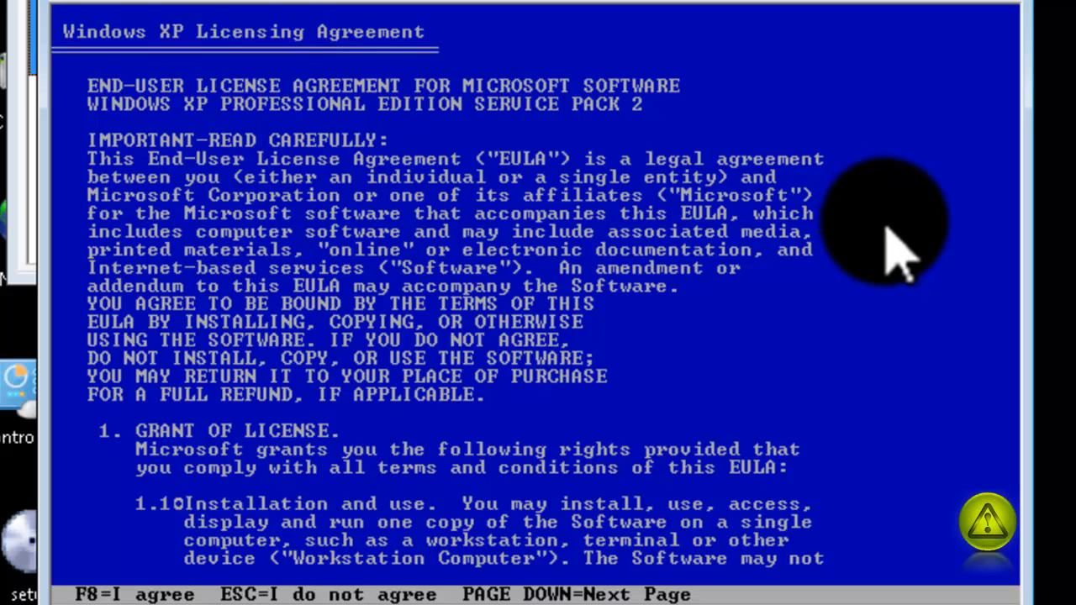
mouse_move(1000, 345)
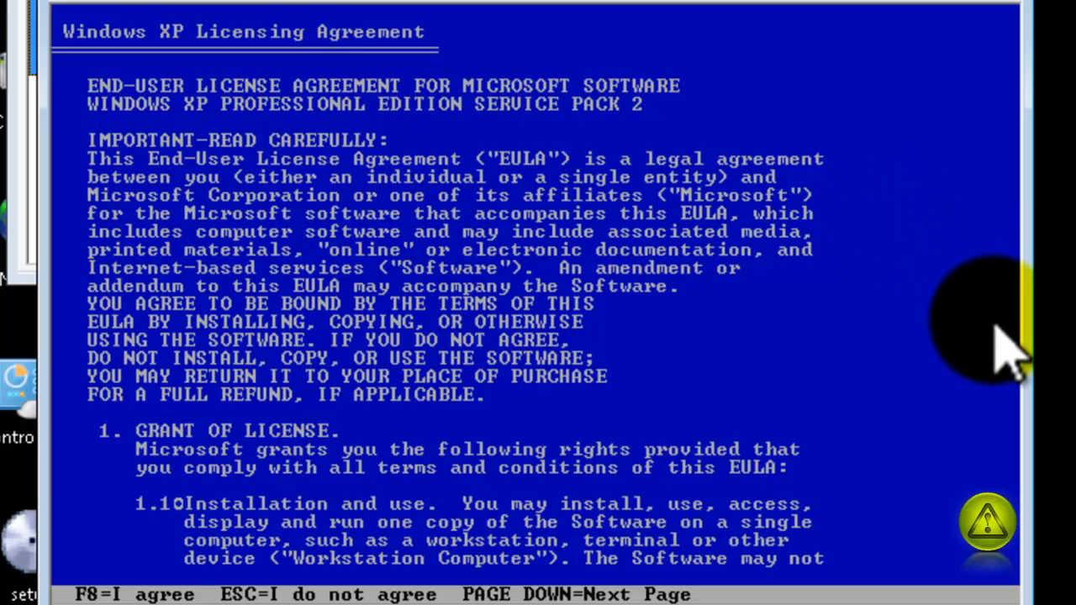
- Accept the Windows XP licence agreement with F8
key("f8")
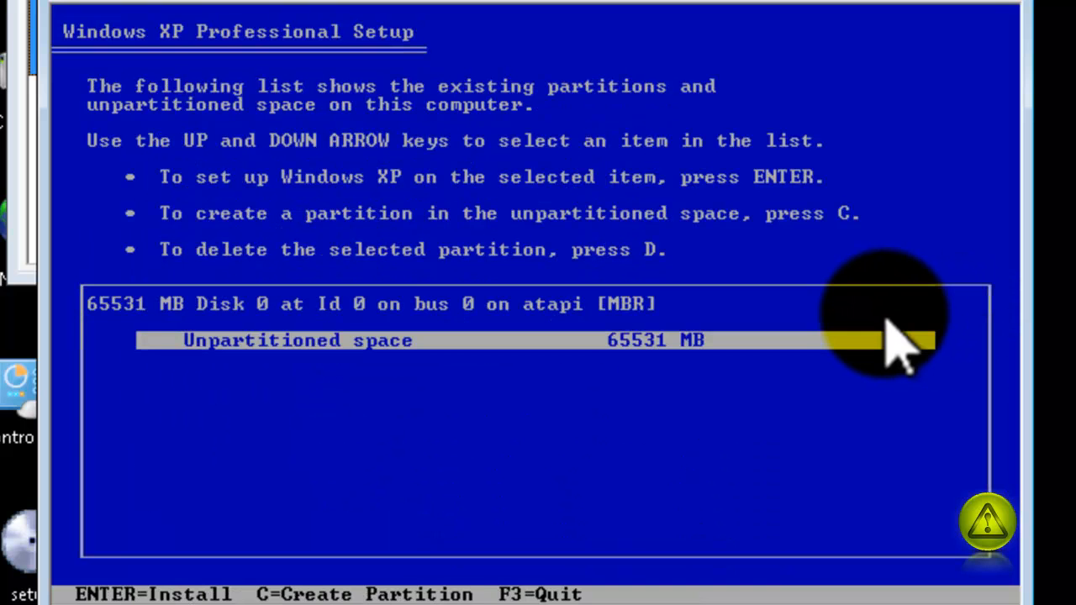
mouse_move(466, 395)
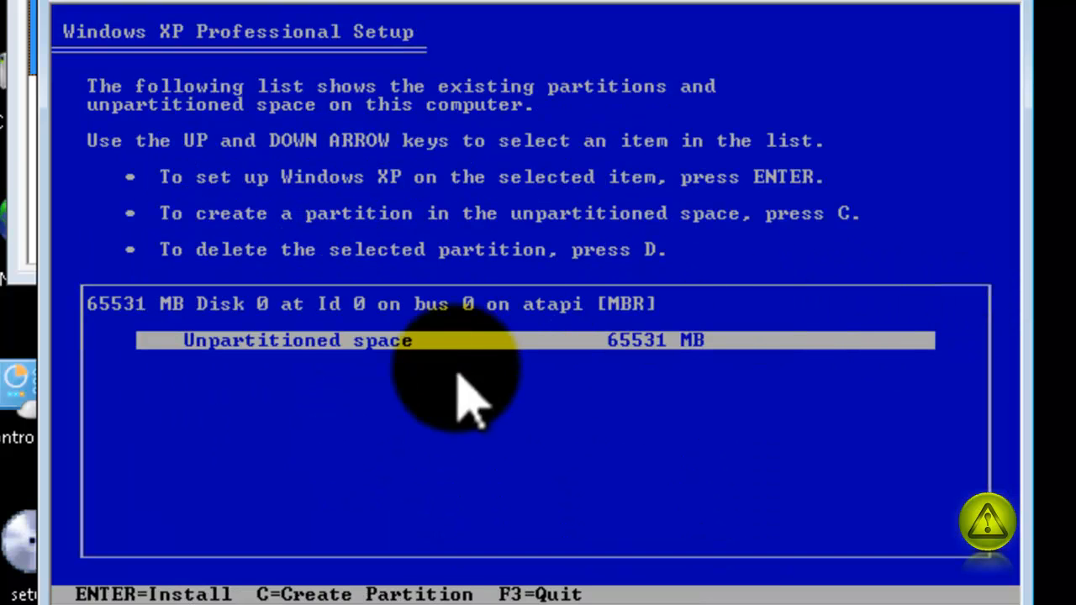
mouse_move(648, 395)
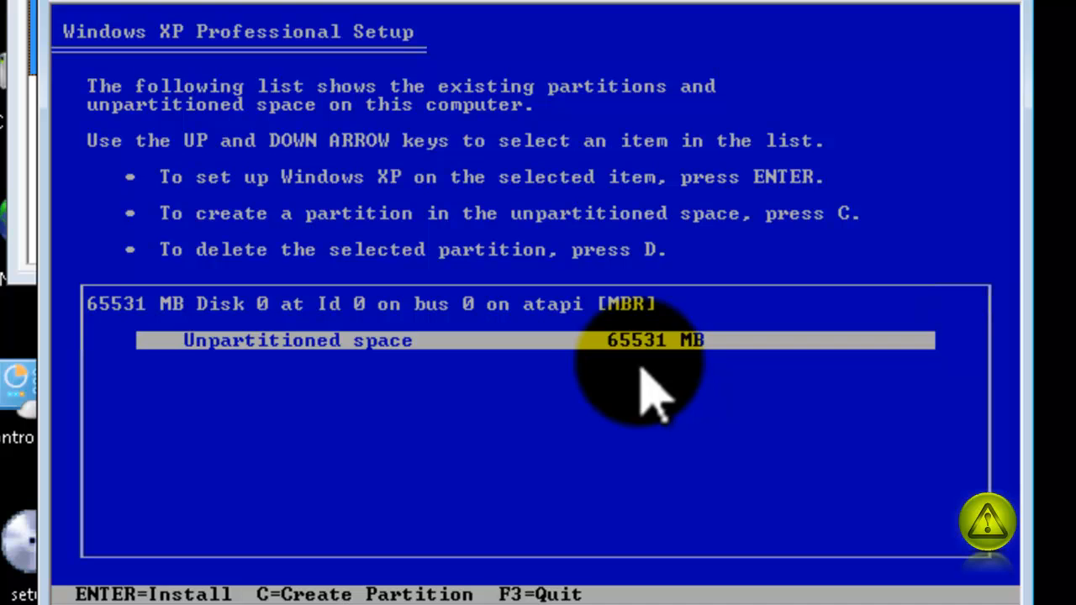
mouse_move(554, 454)
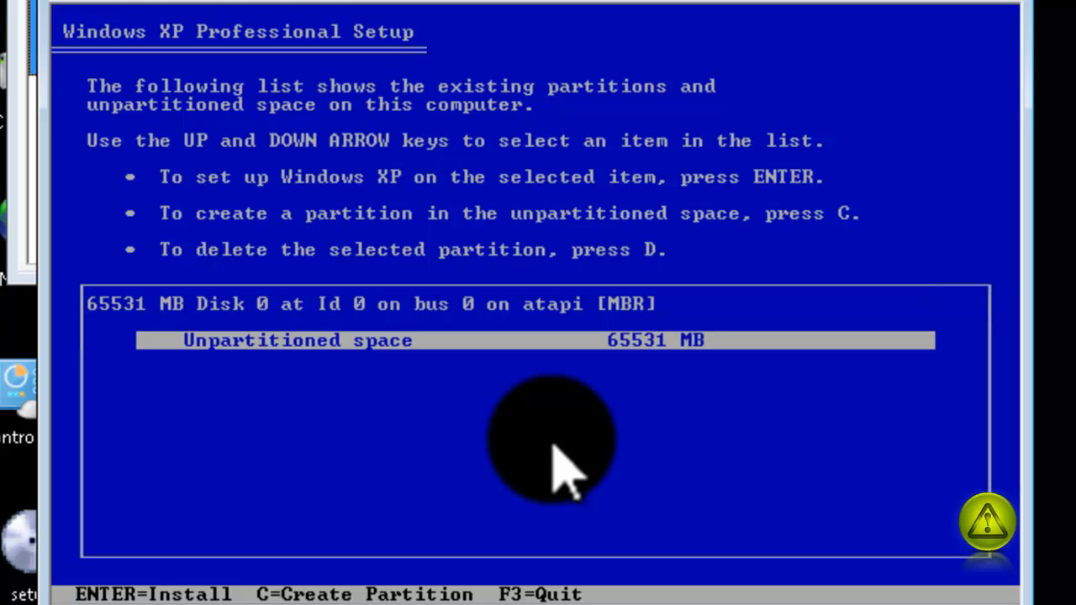
mouse_move(672, 387)
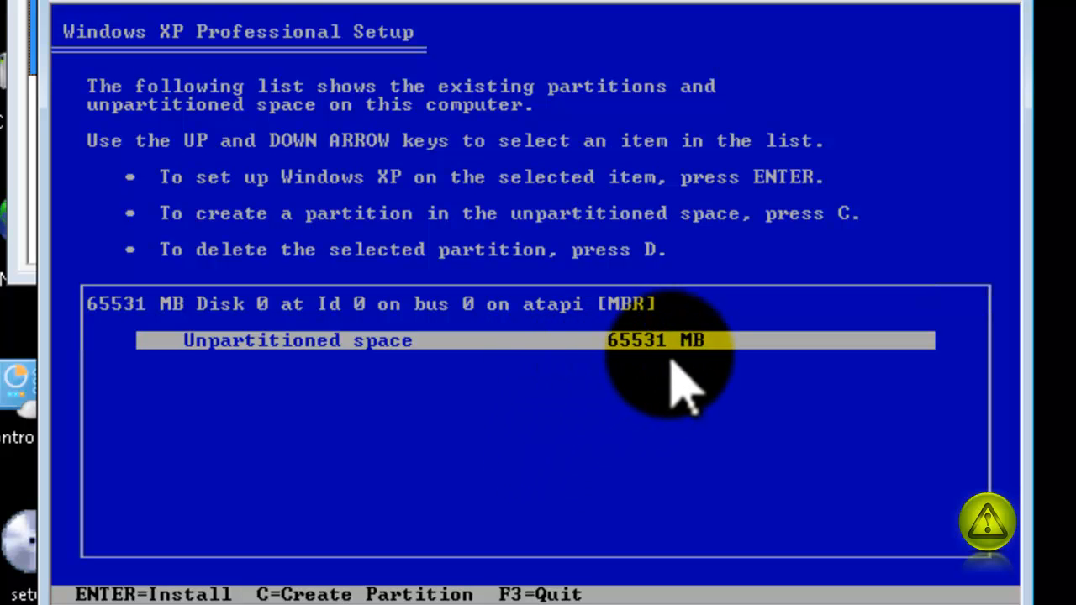
mouse_move(664, 395)
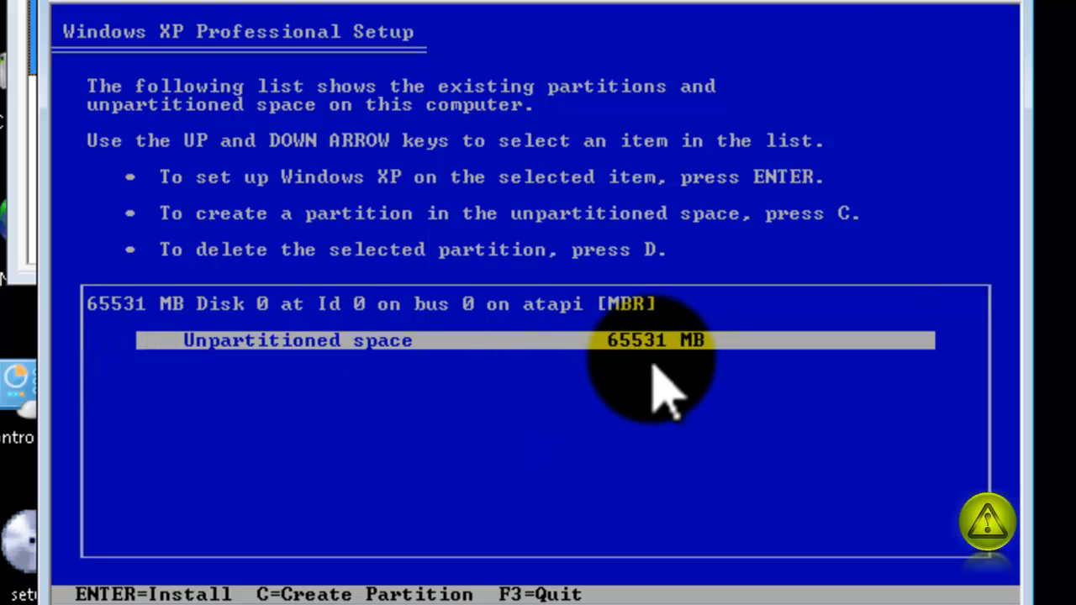
- Begin creating a partition, enter a 30000 MB size, then clear the size entry
key("c")
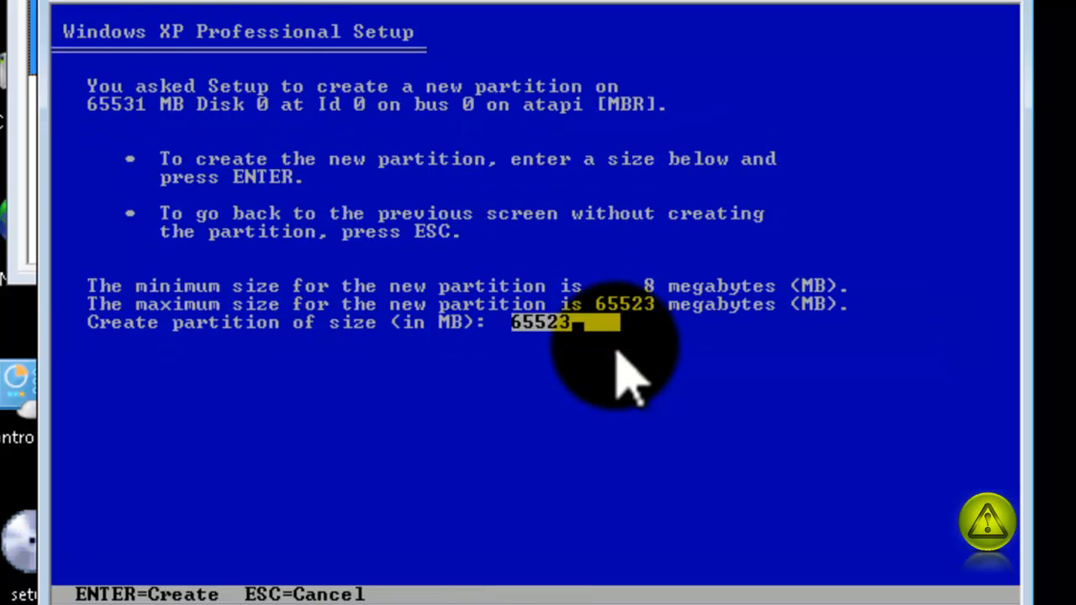
key("Backspace")
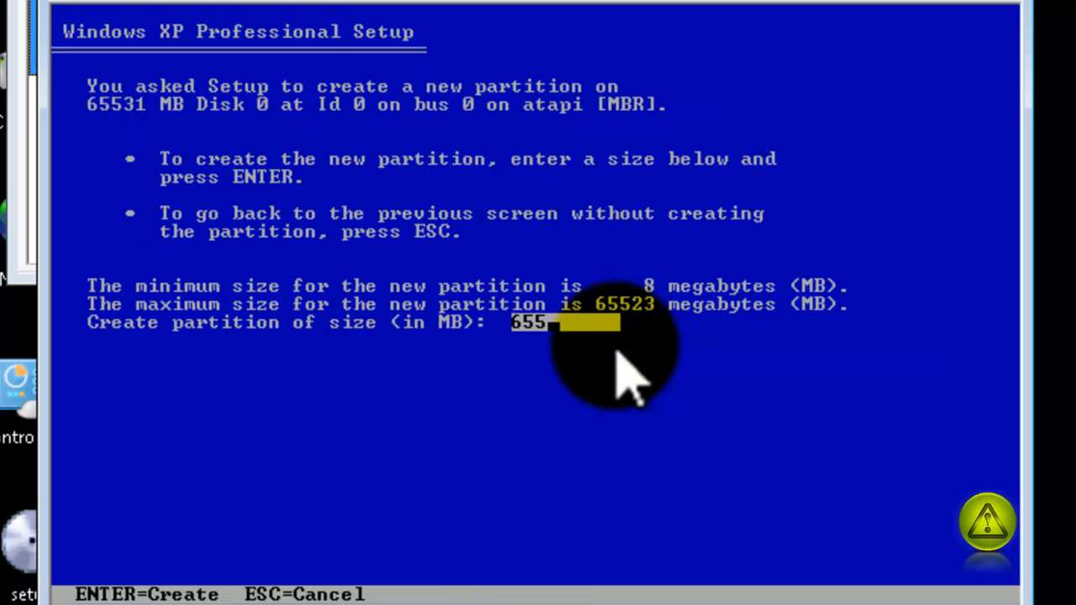
key("Backspace")
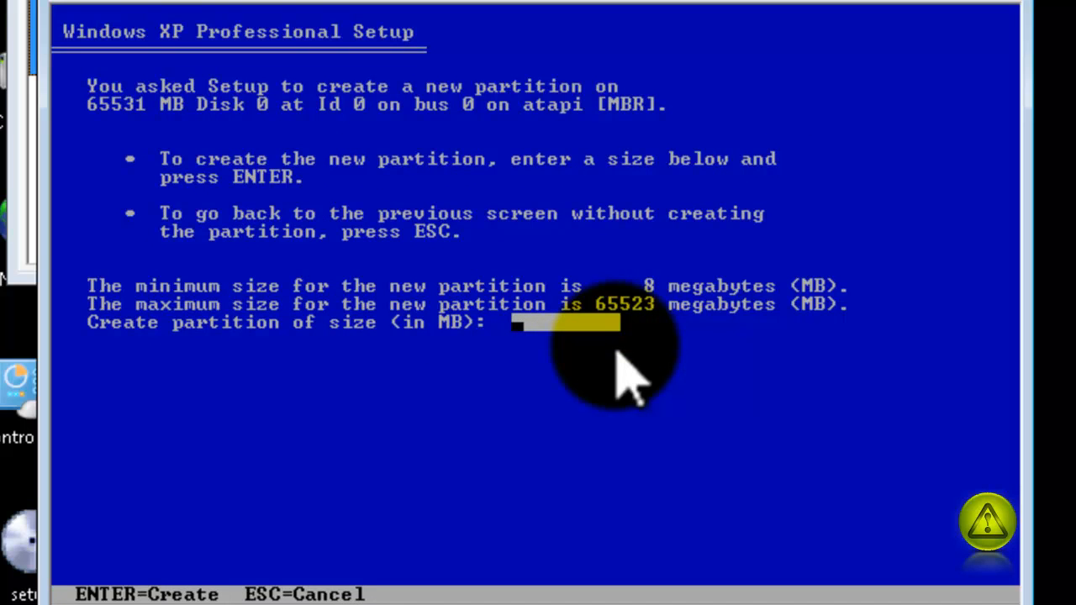
type("30000")
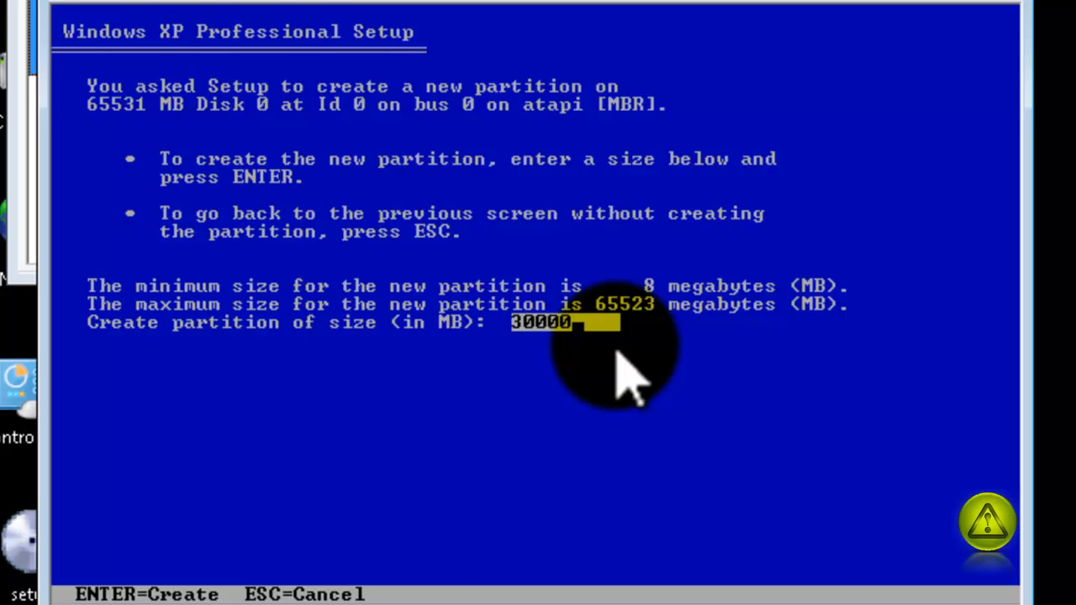
key("BackSpace")
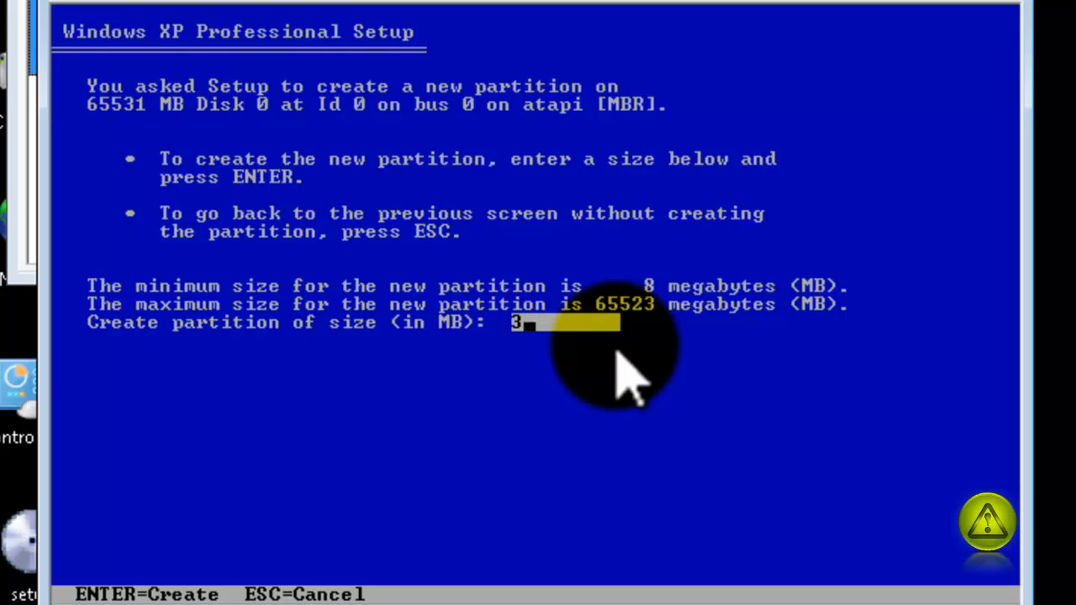
key("Backspace")
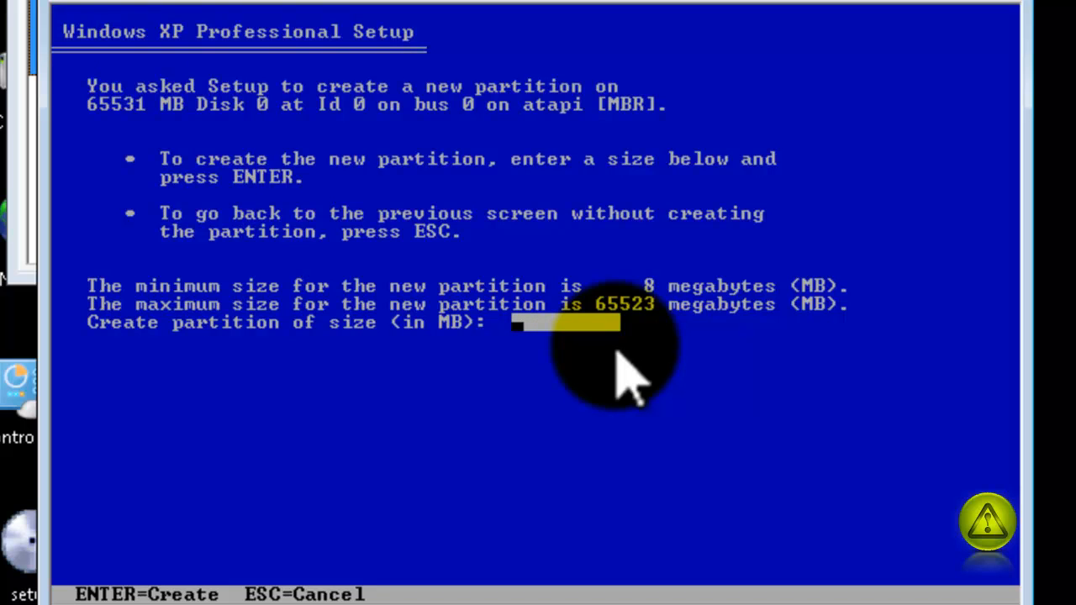
mouse_move(606, 403)
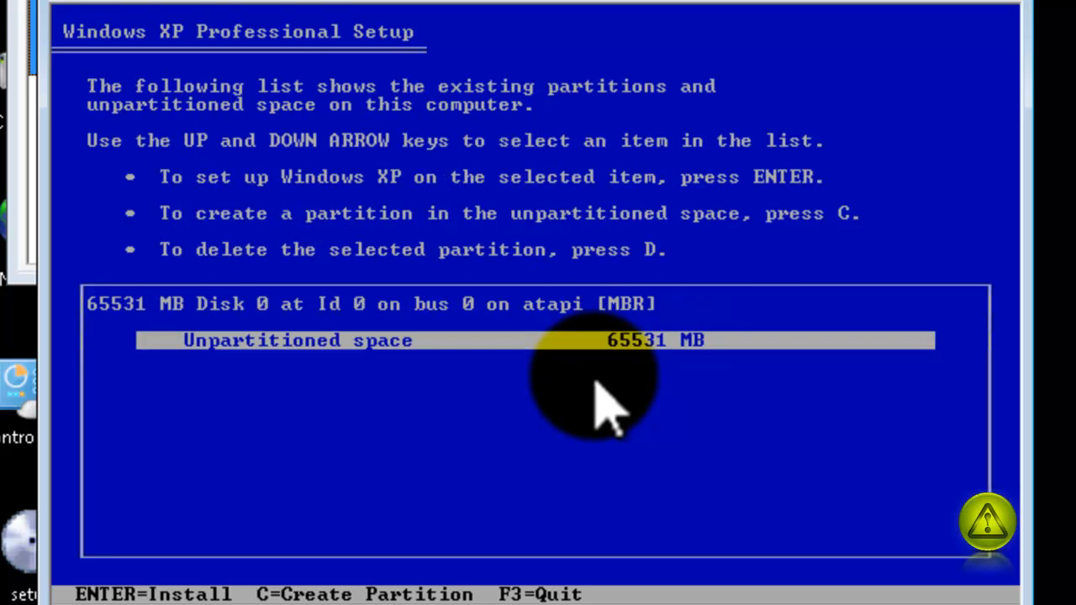
mouse_move(664, 386)
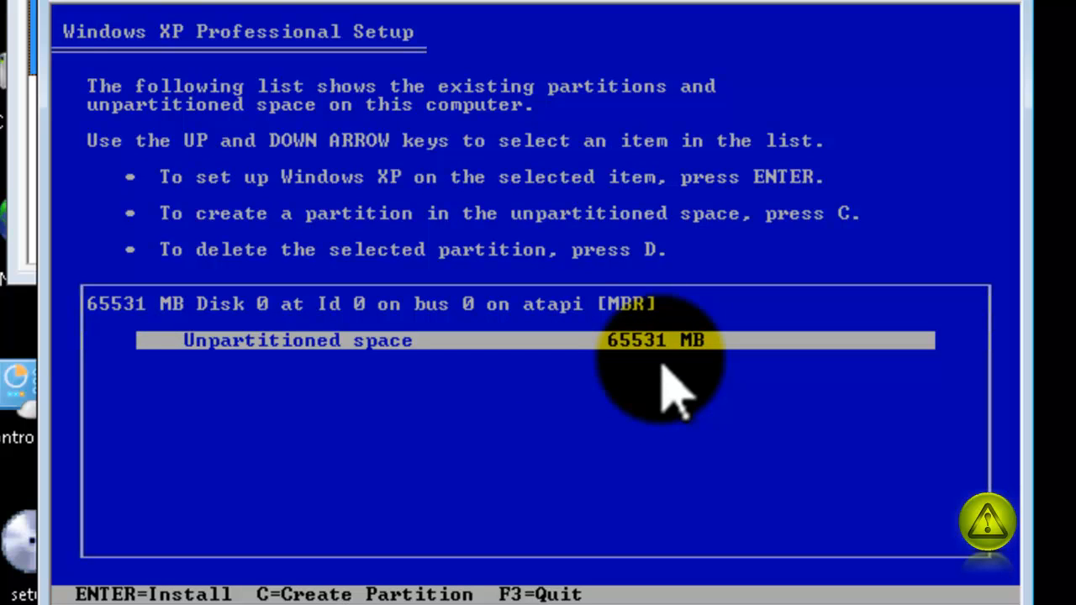
mouse_move(664, 403)
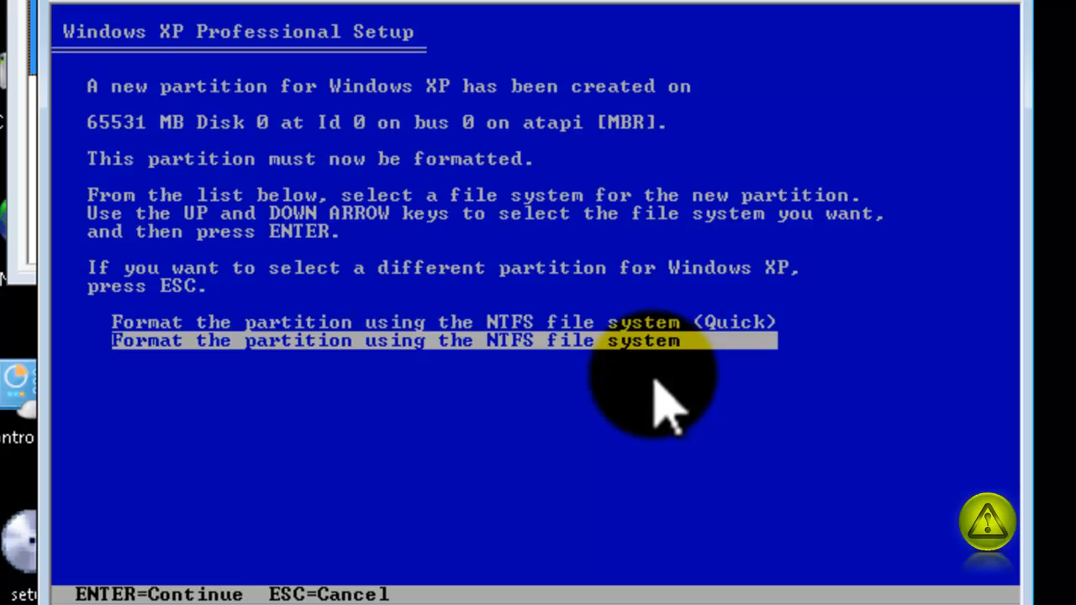
- Choose 'NTFS file system (Quick)' to format the new partition and proceed
key("up")
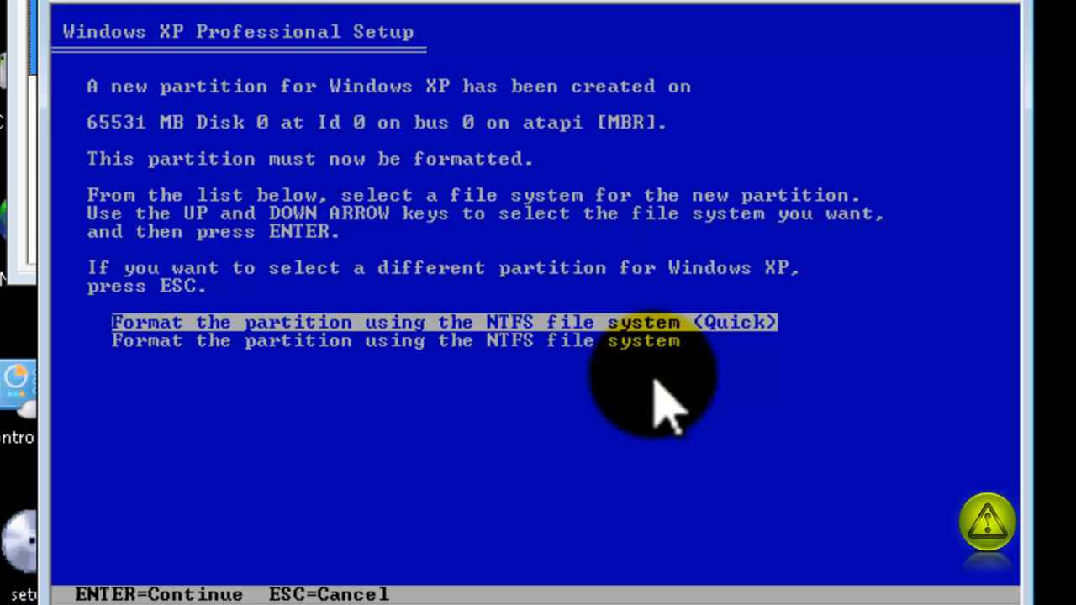
key("down")
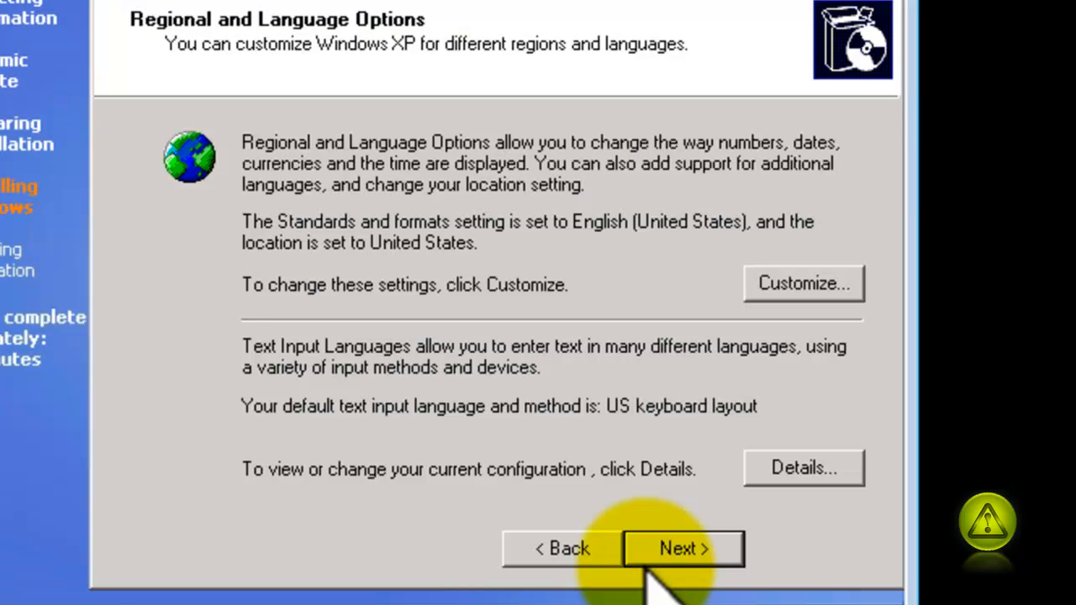
- Keep default regional settings, enter owner name AvoidErrors, and skip past the product key page
left_click(682, 548)
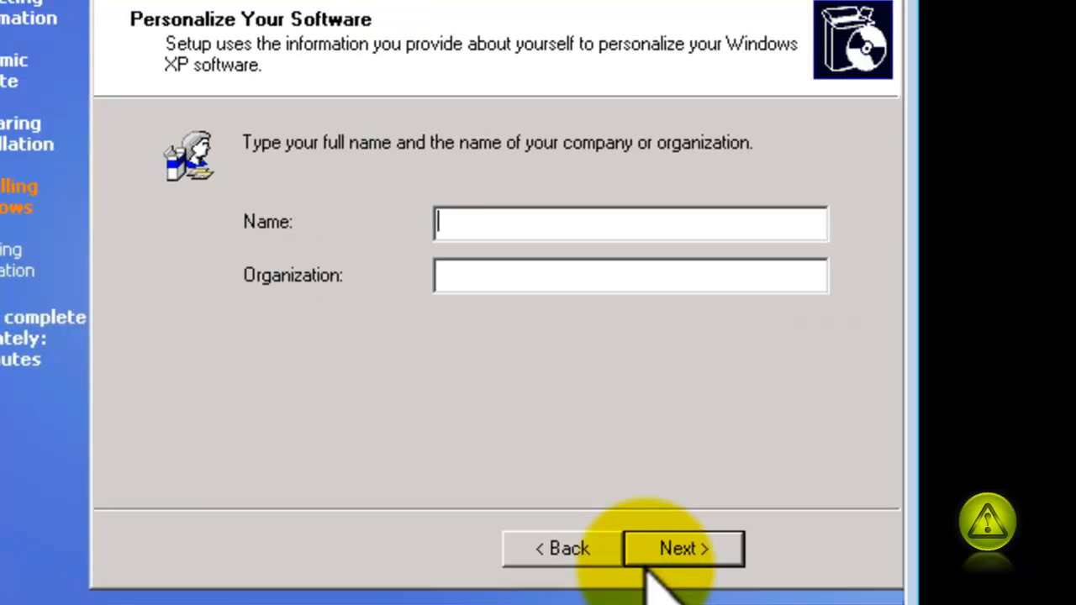
type("AvoidErrors")
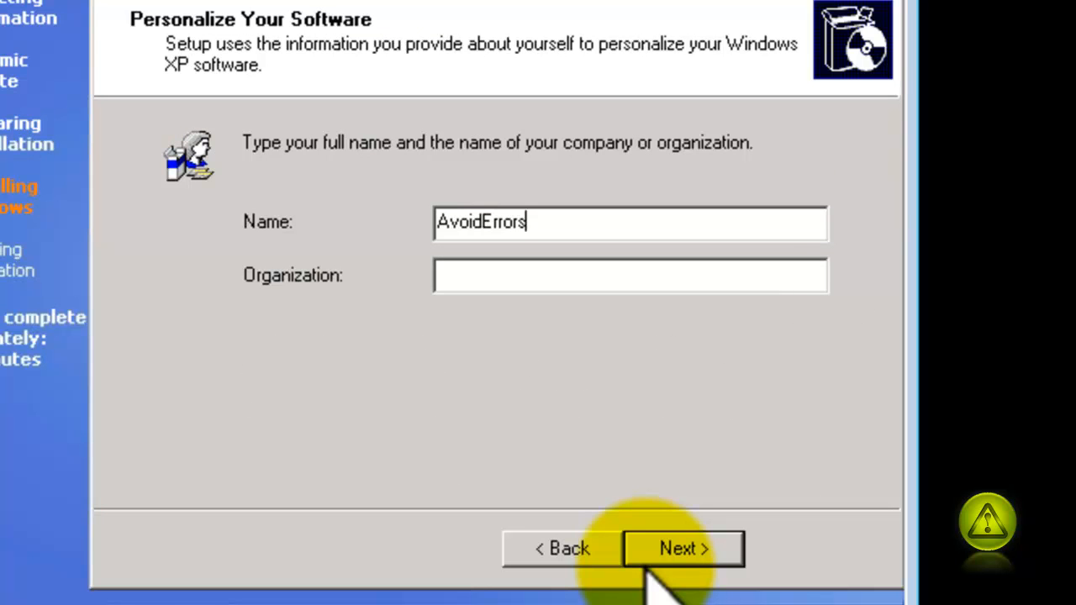
left_click(682, 548)
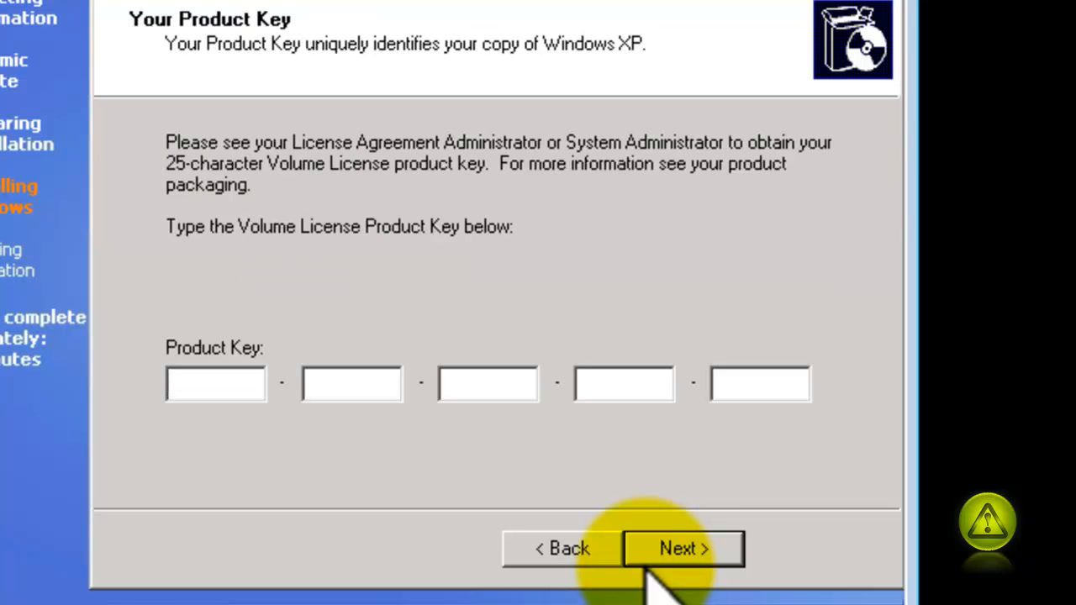
left_click(683, 548)
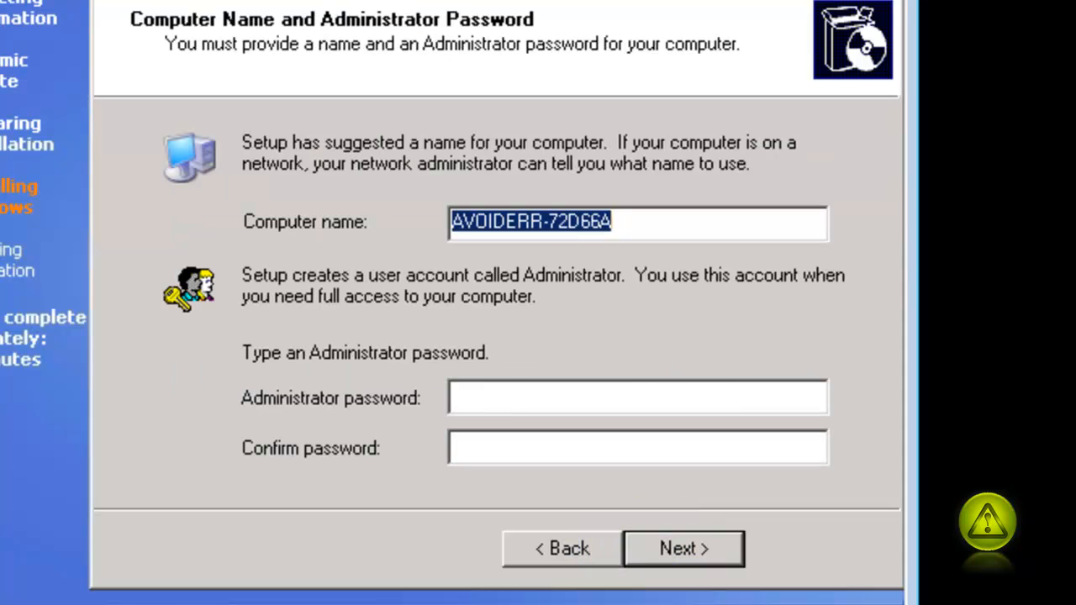
- Name the computer AVOIDERRORS, leaving the Administrator password blank
type("AVOIDERRORS")
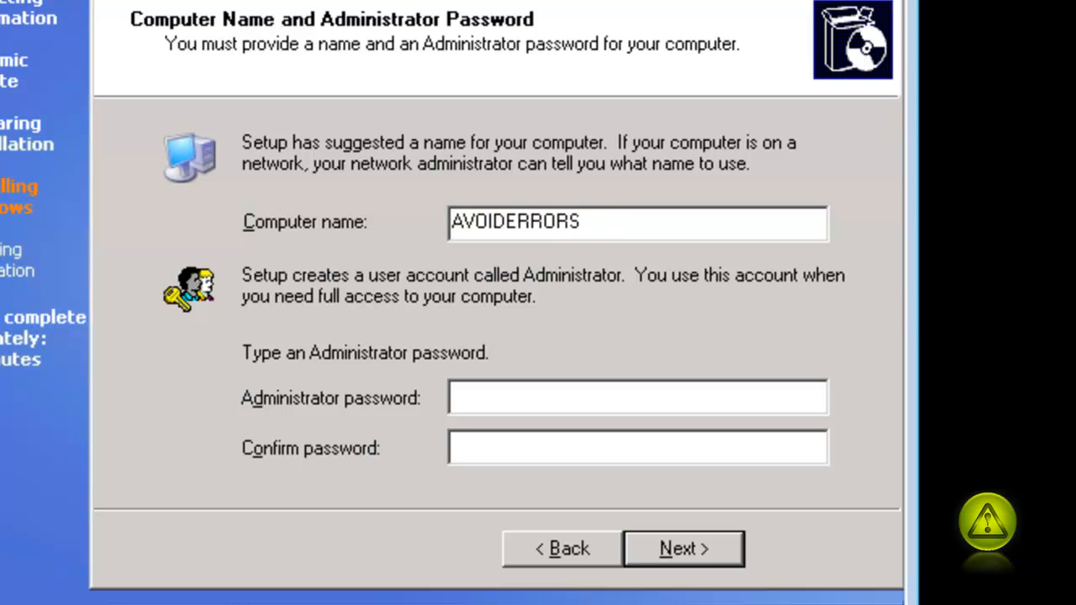
left_click(682, 548)
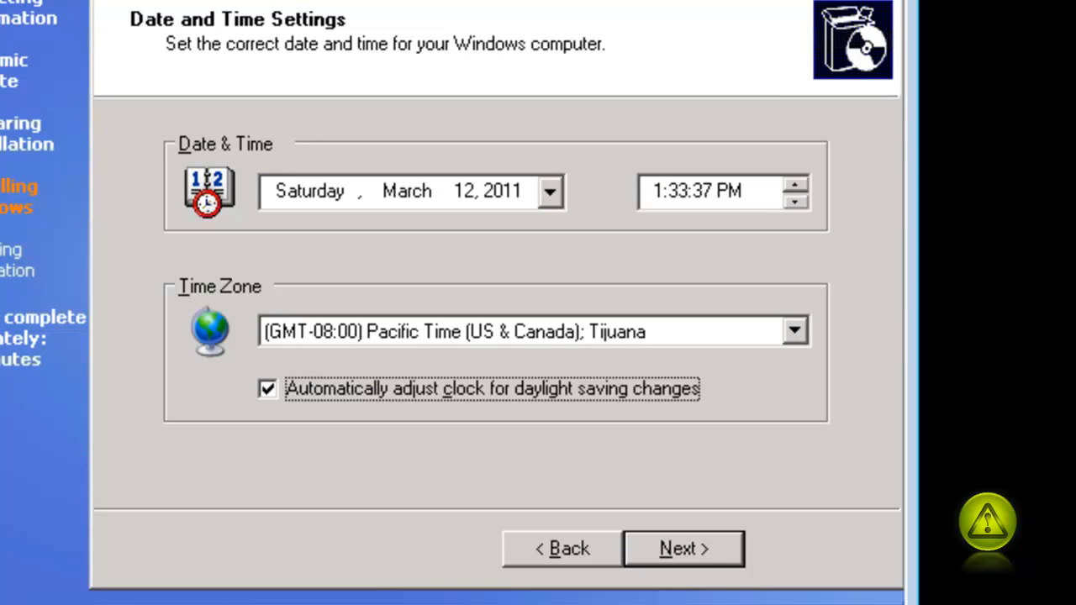
- Accept Pacific Time, Typical network settings and WORKGROUP membership
left_click(683, 548)
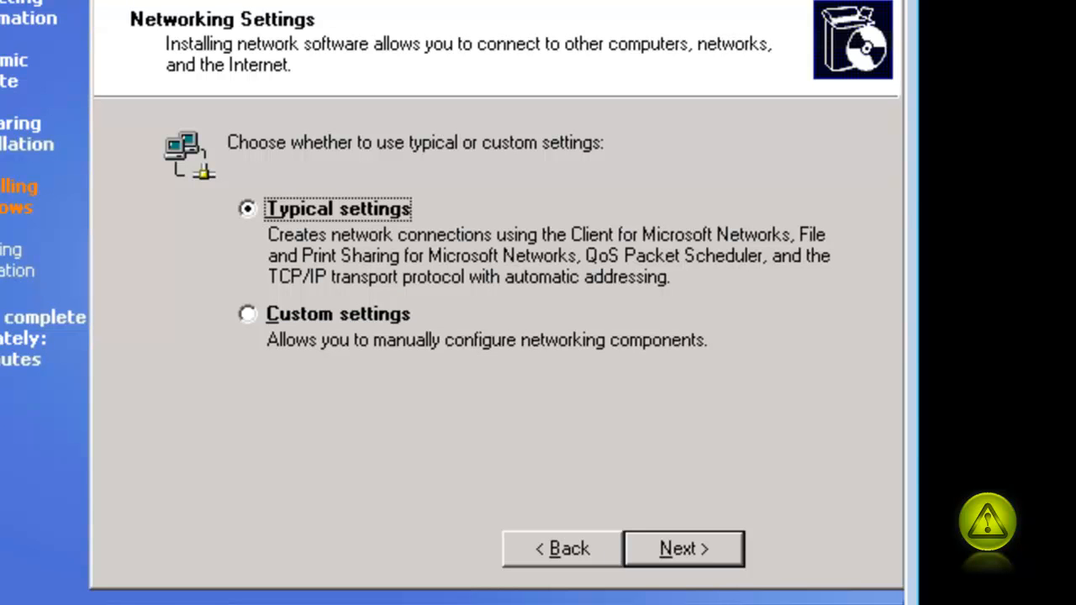
left_click(683, 548)
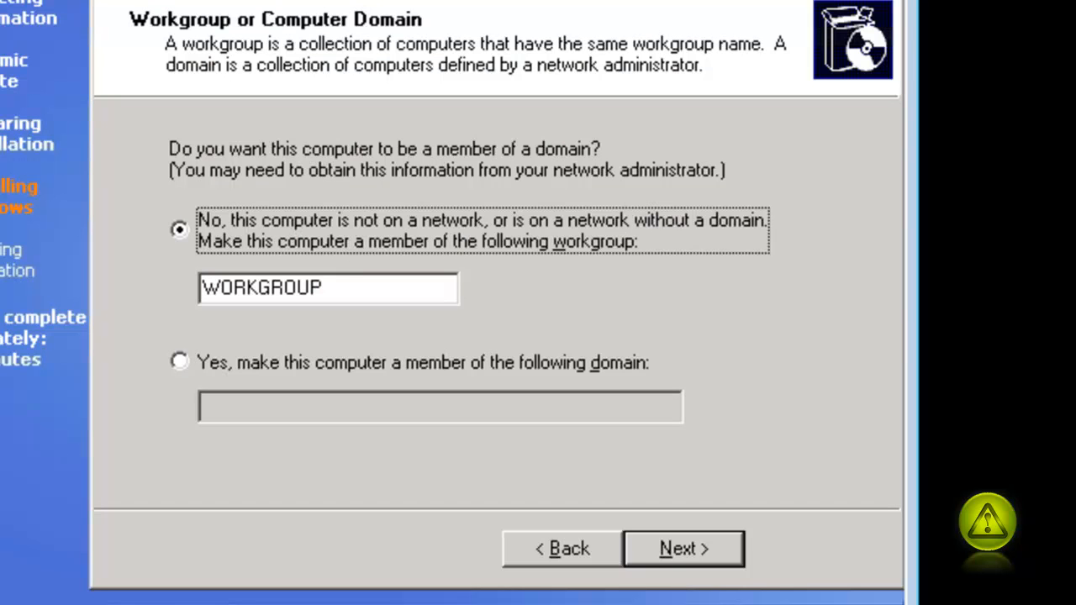
left_click(682, 548)
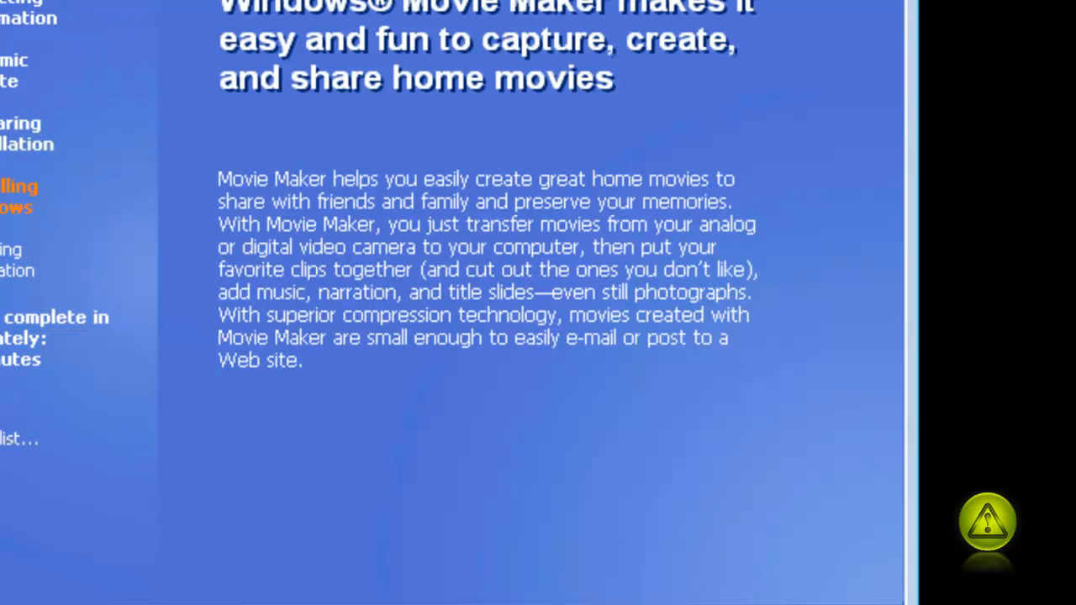